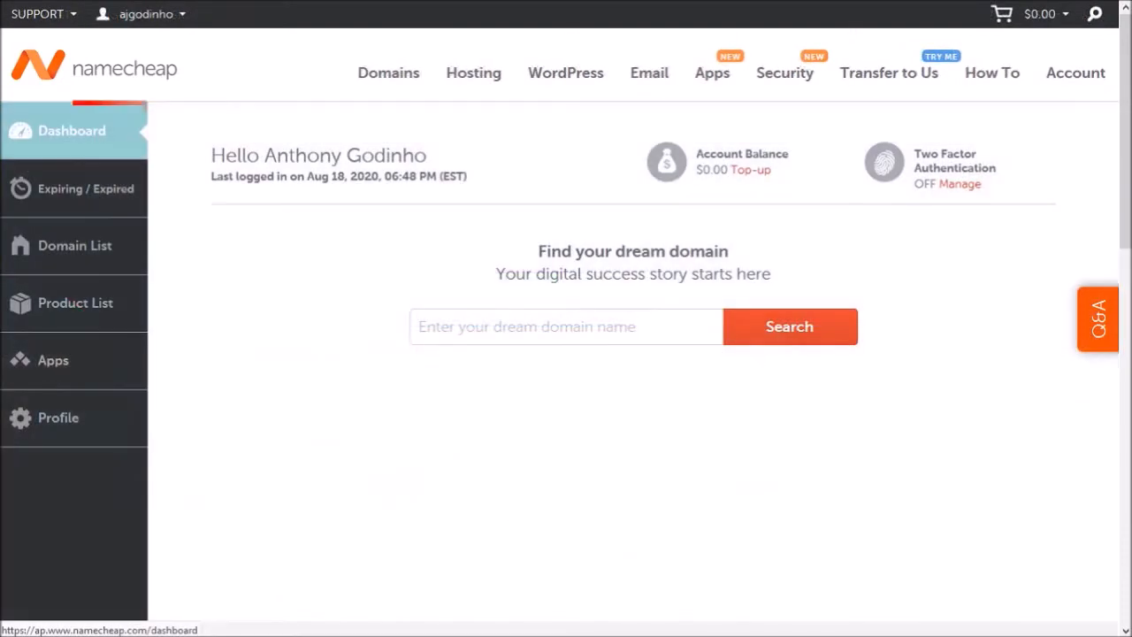
Step: From the dashboard, enter 'ajgodinho' in the domain search field
left_click(72, 130)
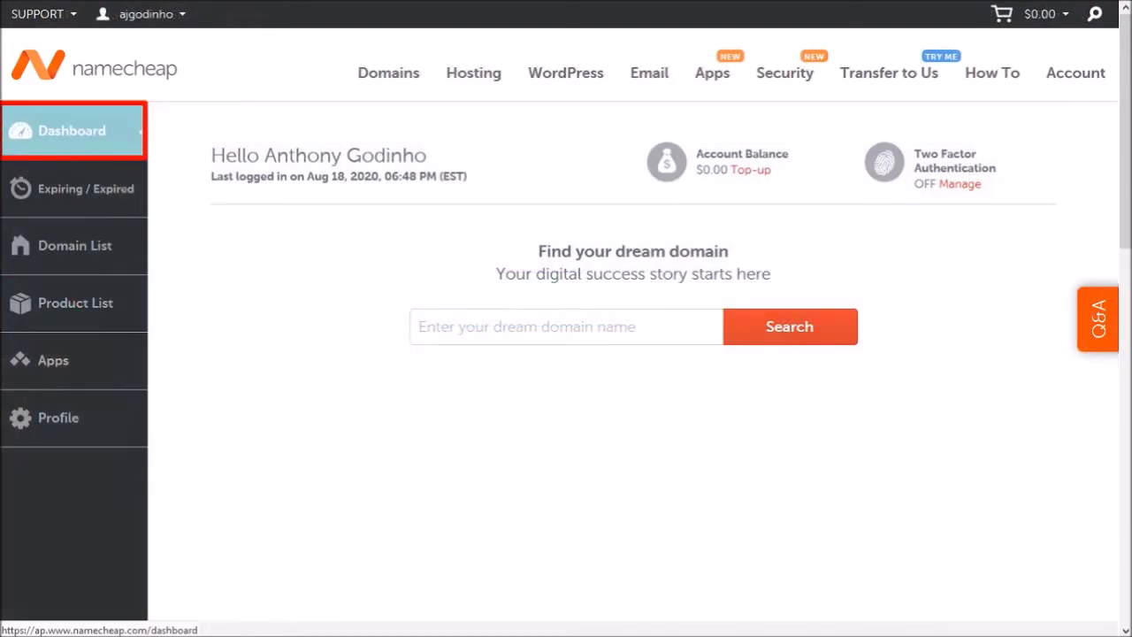
left_click(566, 326)
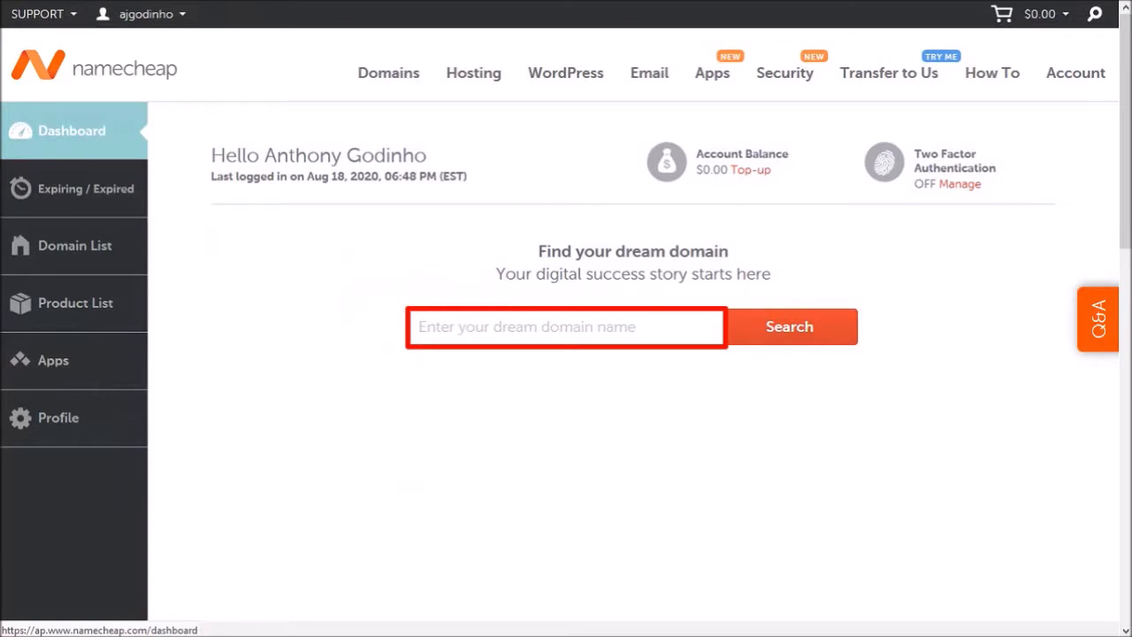
type("ajgodinho")
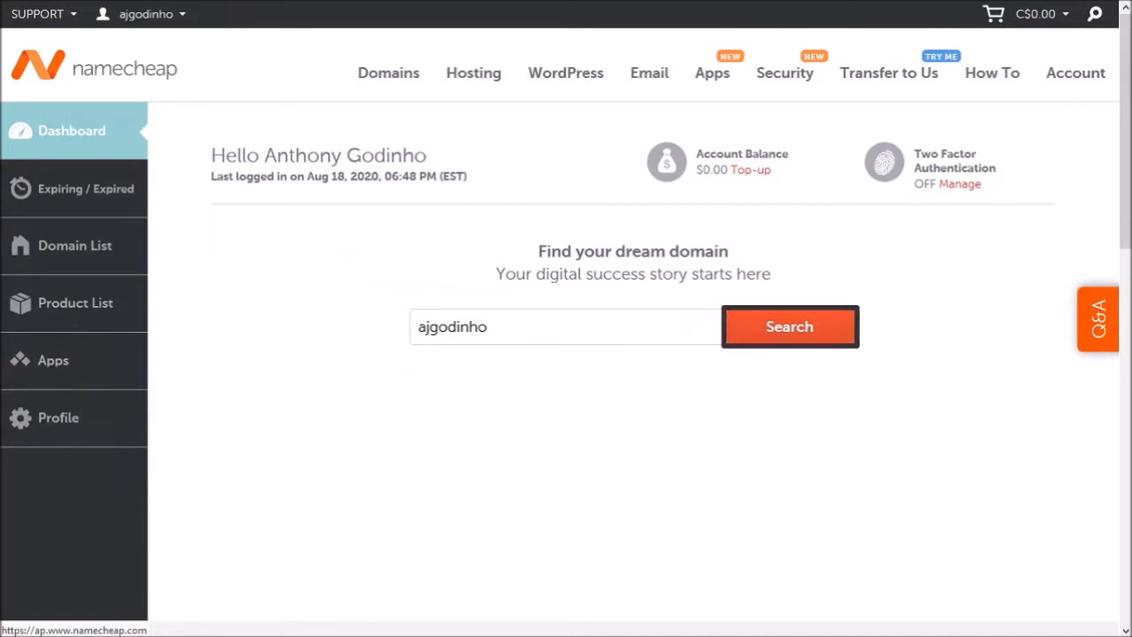
Step: Search ajgodinho domains and add ajgodinho.club (C$2.45) to the cart
left_click(789, 327)
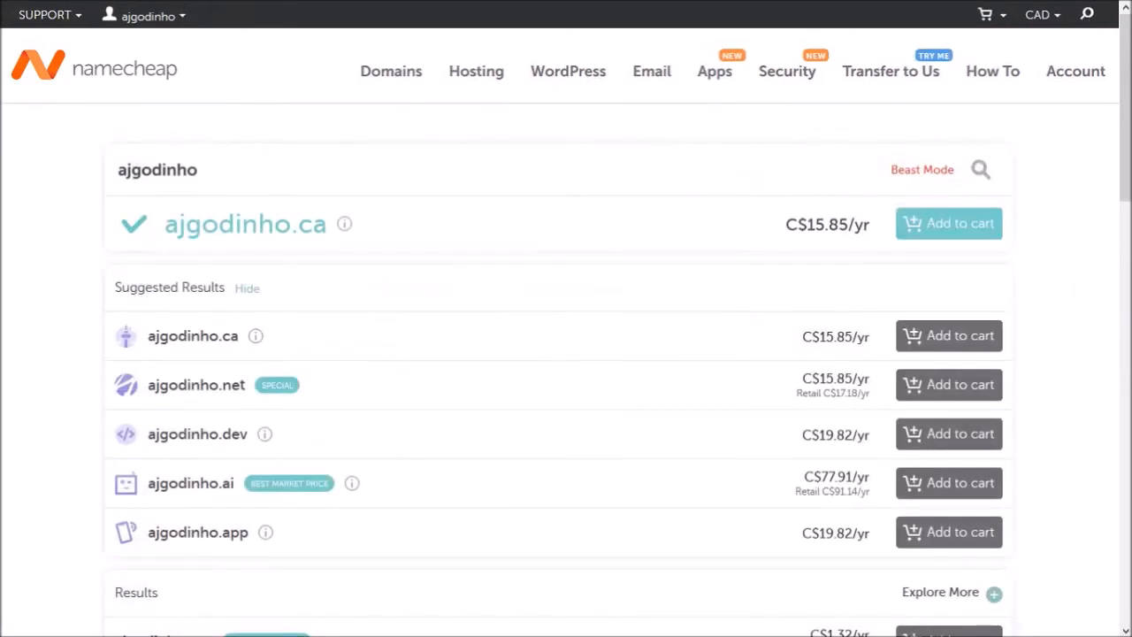
scroll("down", 3)
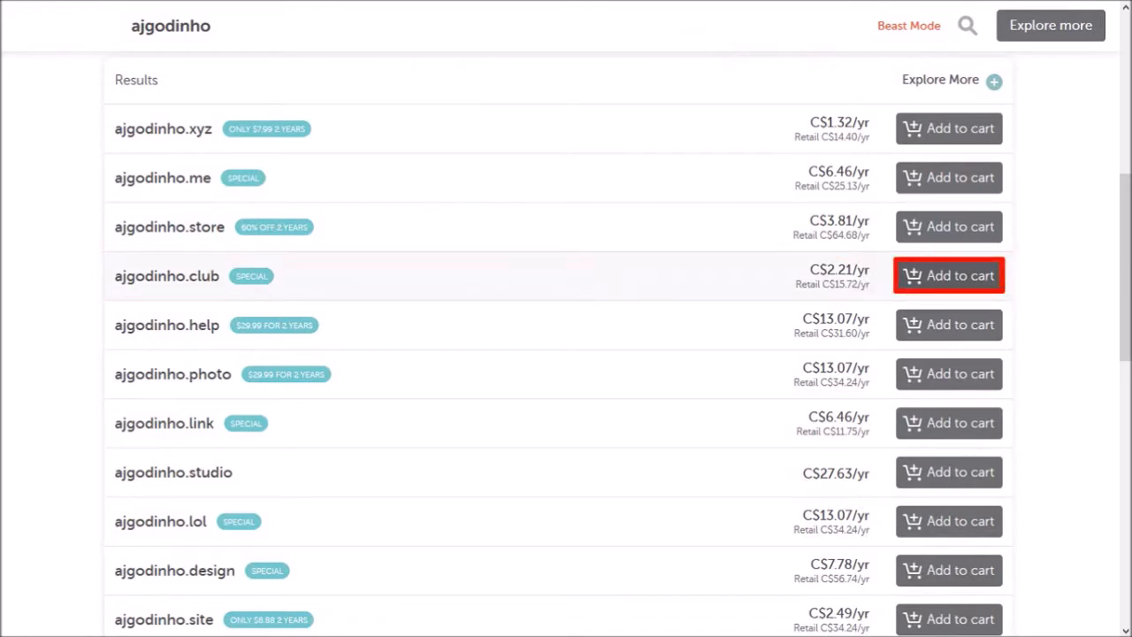
left_click(948, 275)
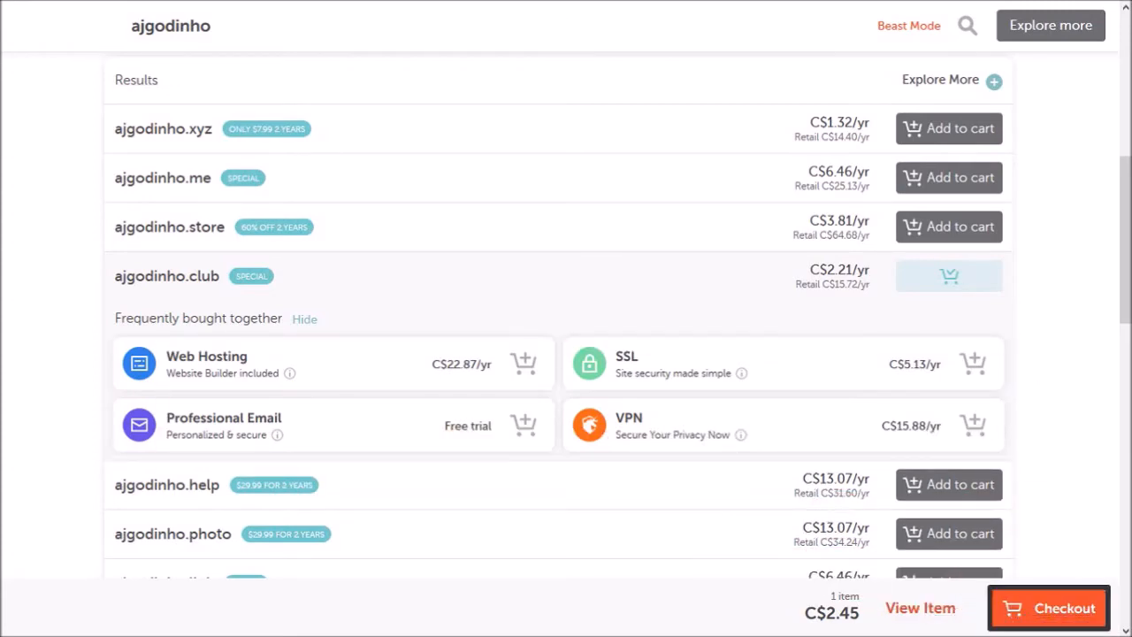
Step: Proceed to checkout for the one-year ajgodinho.club registration
left_click(1049, 608)
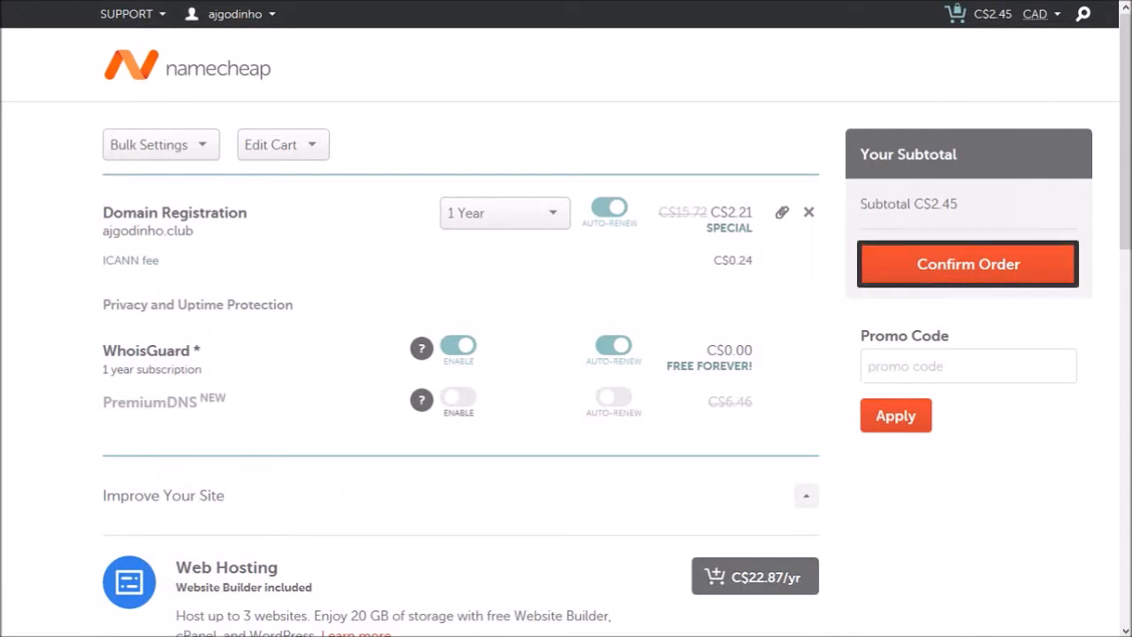
Step: Confirm the order and submit account contact details as an individual, not a company
left_click(967, 263)
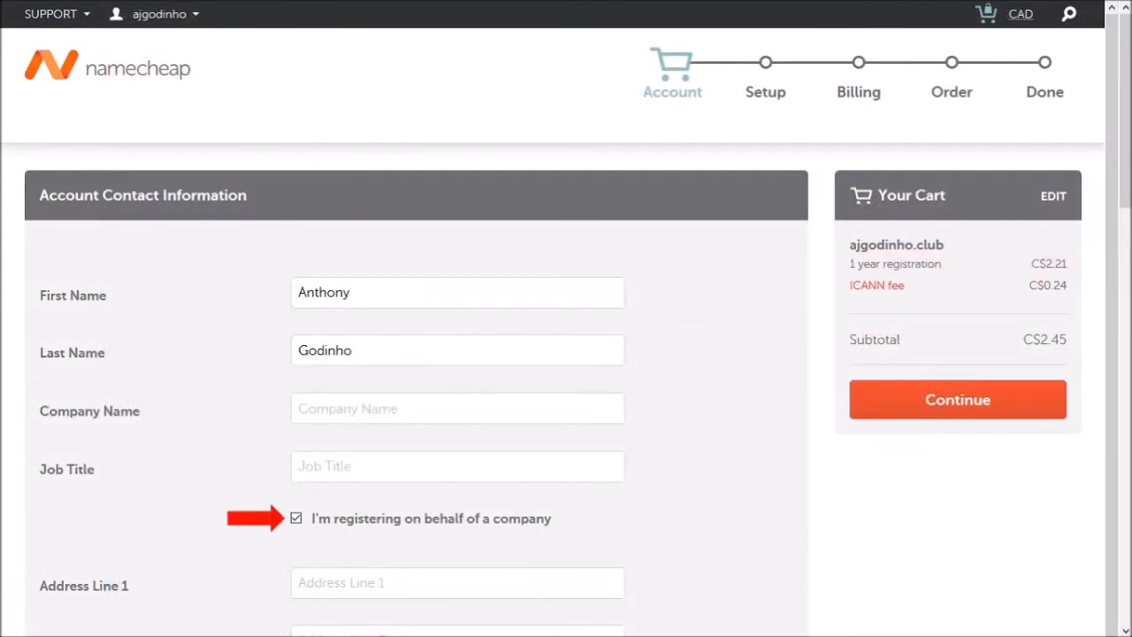
left_click(296, 518)
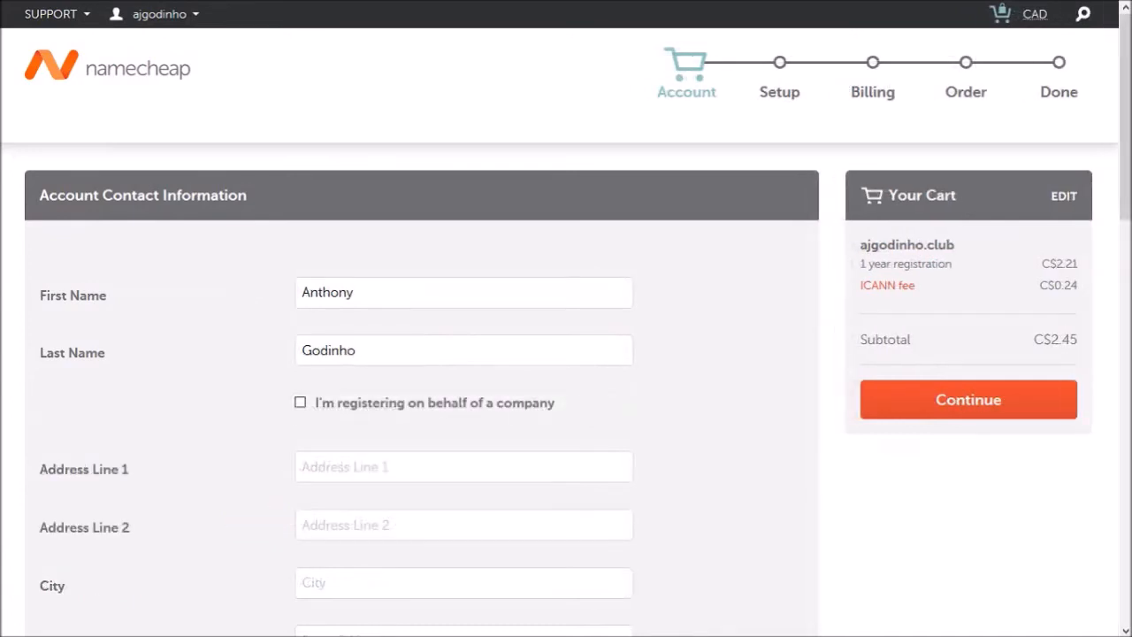
left_click(968, 398)
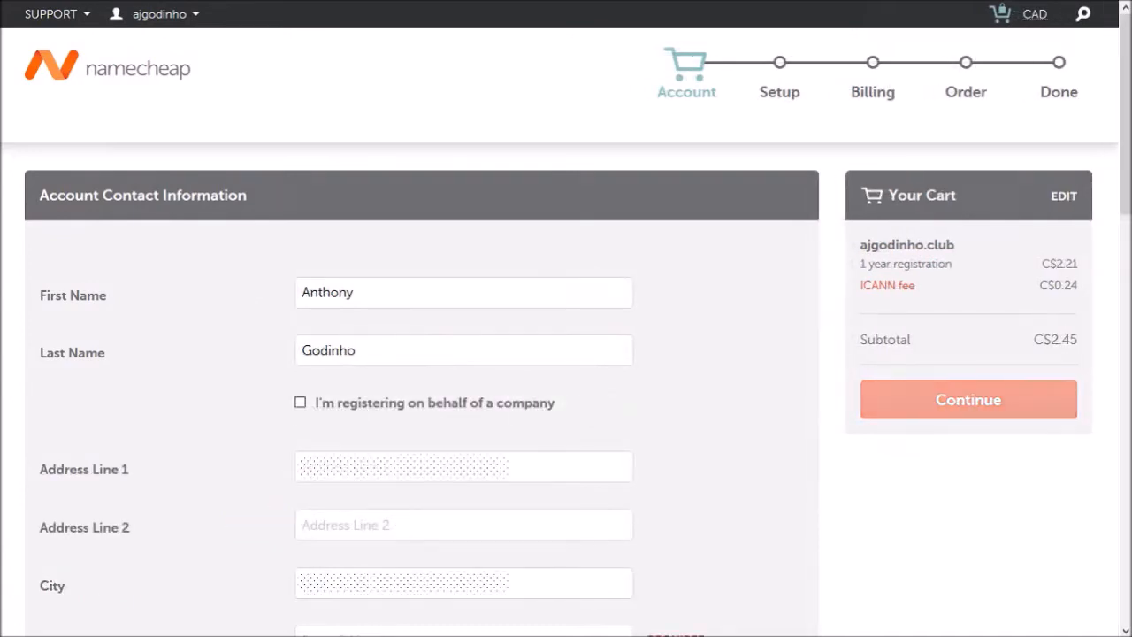
scroll("down", 3)
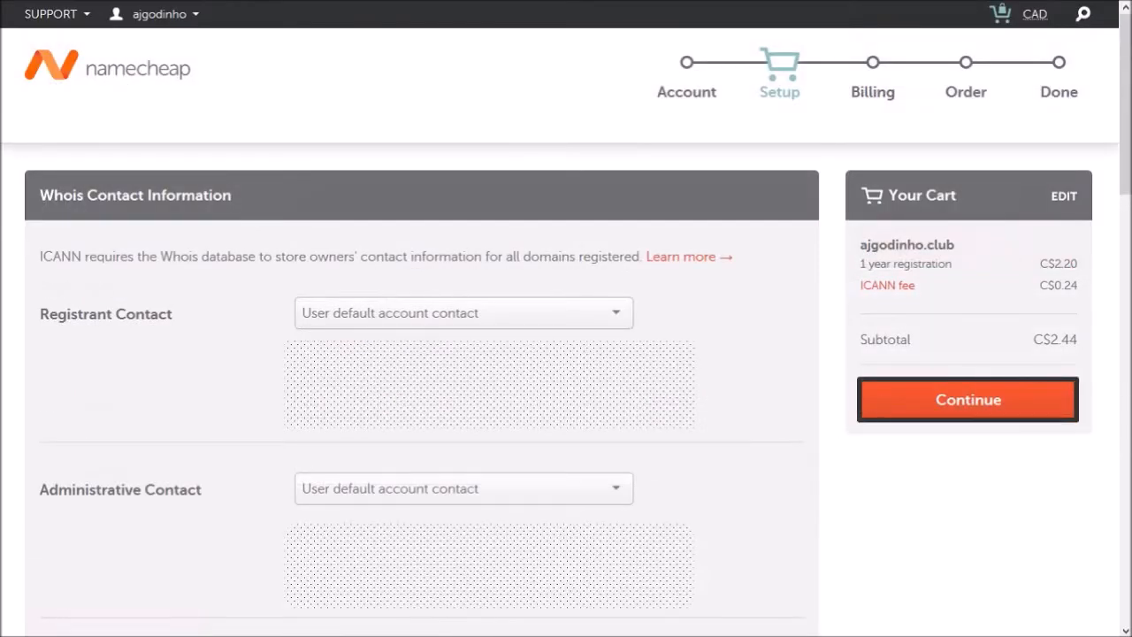
Step: Accept the default Registrant and Administrative Whois contacts to reach Billing
left_click(966, 399)
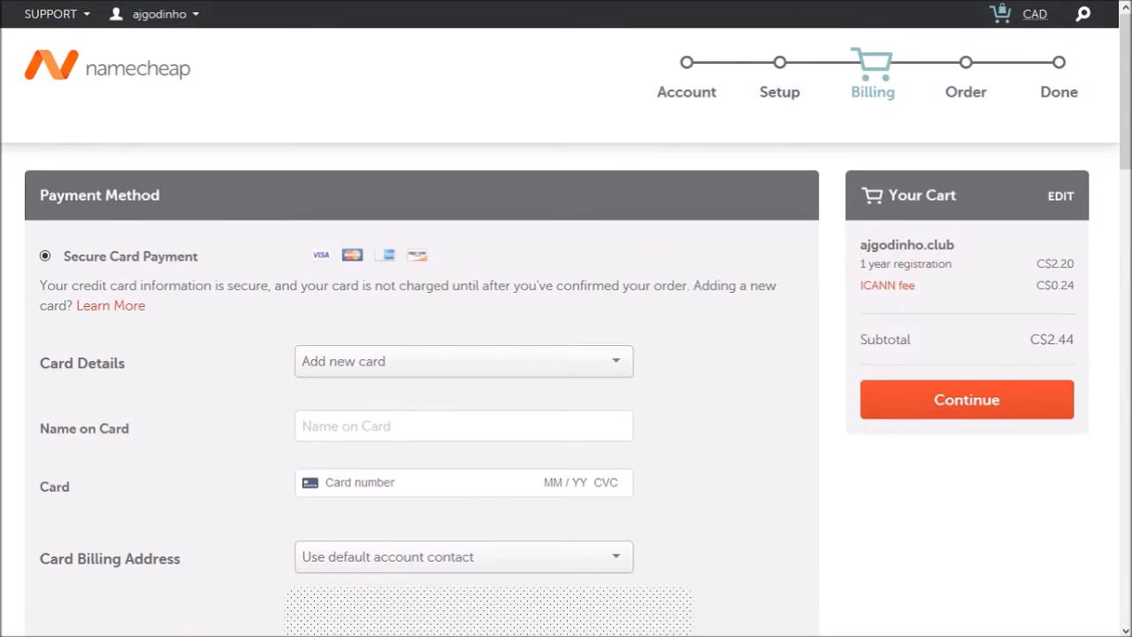
Step: Select PayPal as the payment method, review the order, and check out with PayPal
scroll("down", 3)
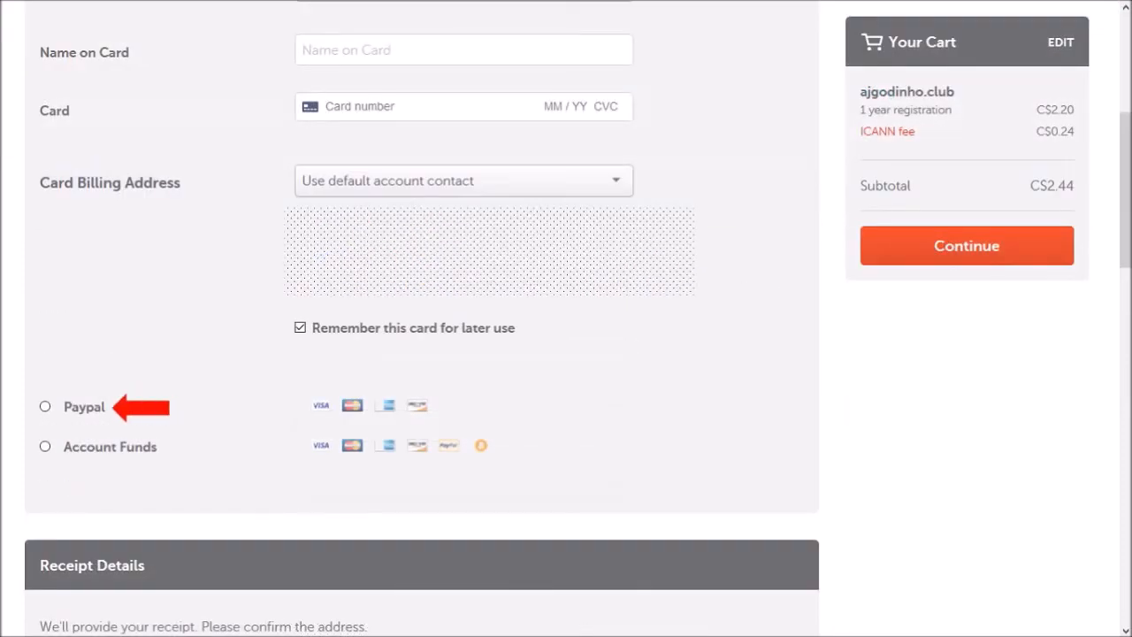
left_click(45, 407)
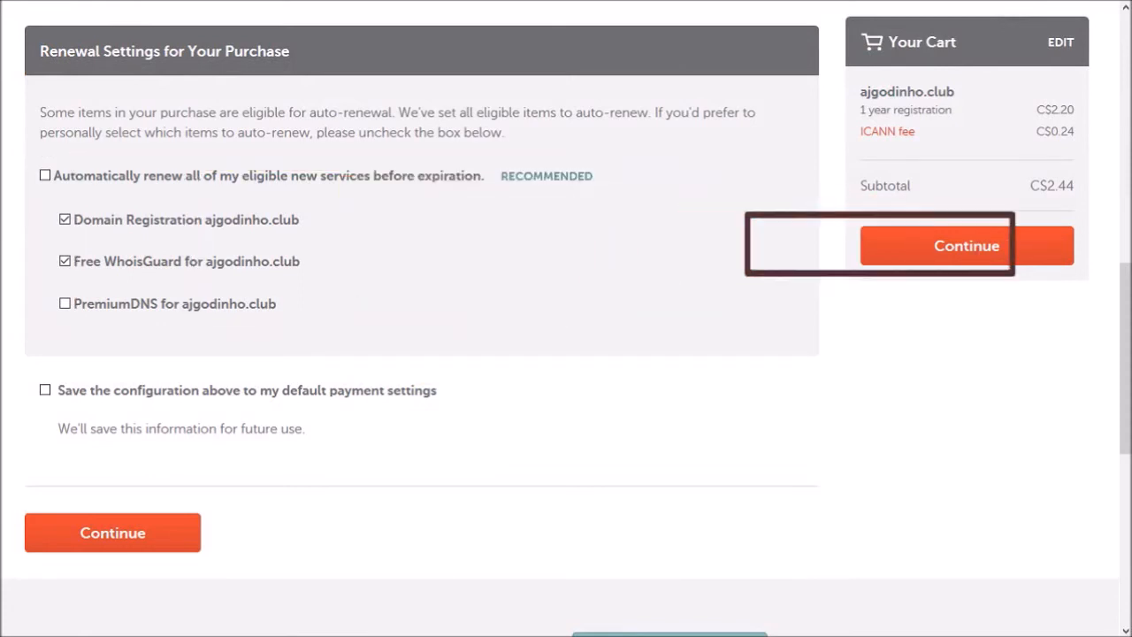
left_click(967, 246)
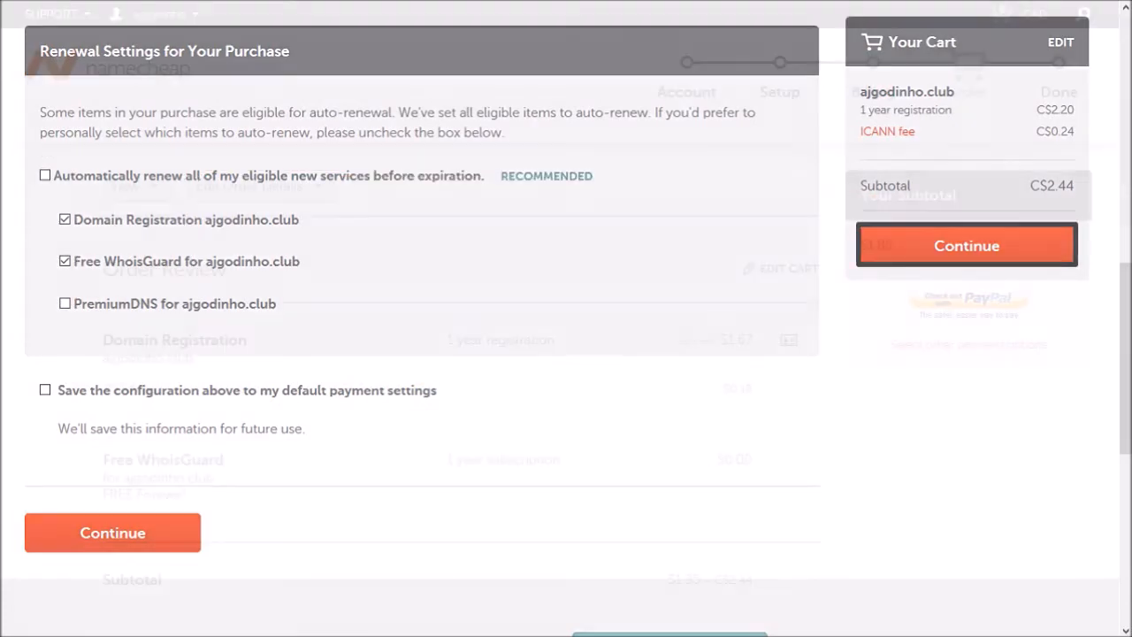
left_click(113, 533)
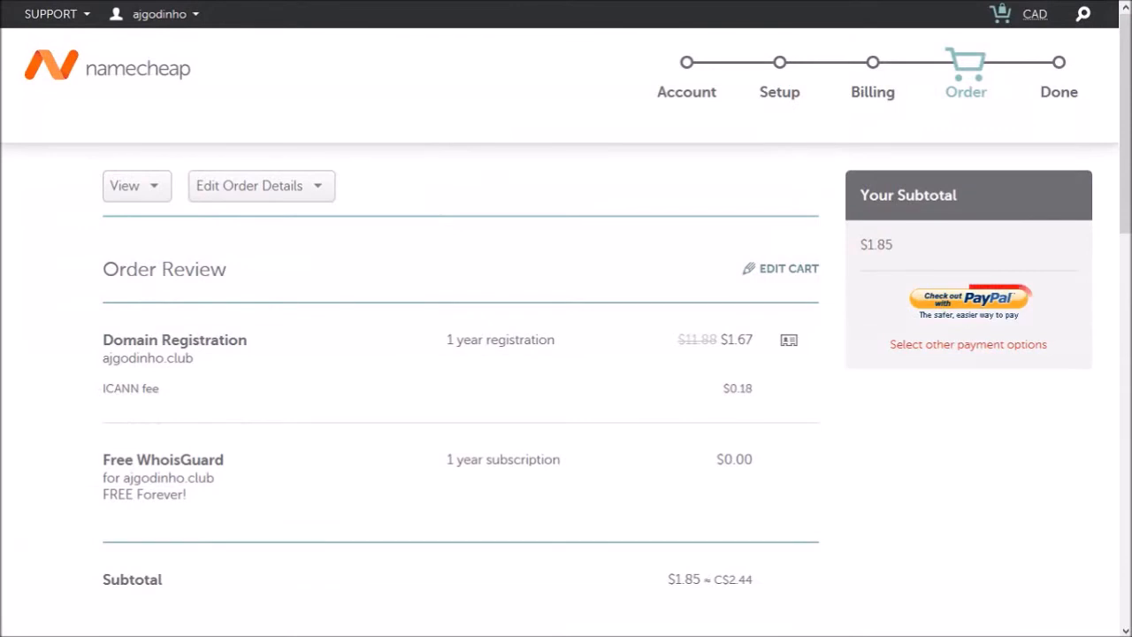
mouse_move(968, 299)
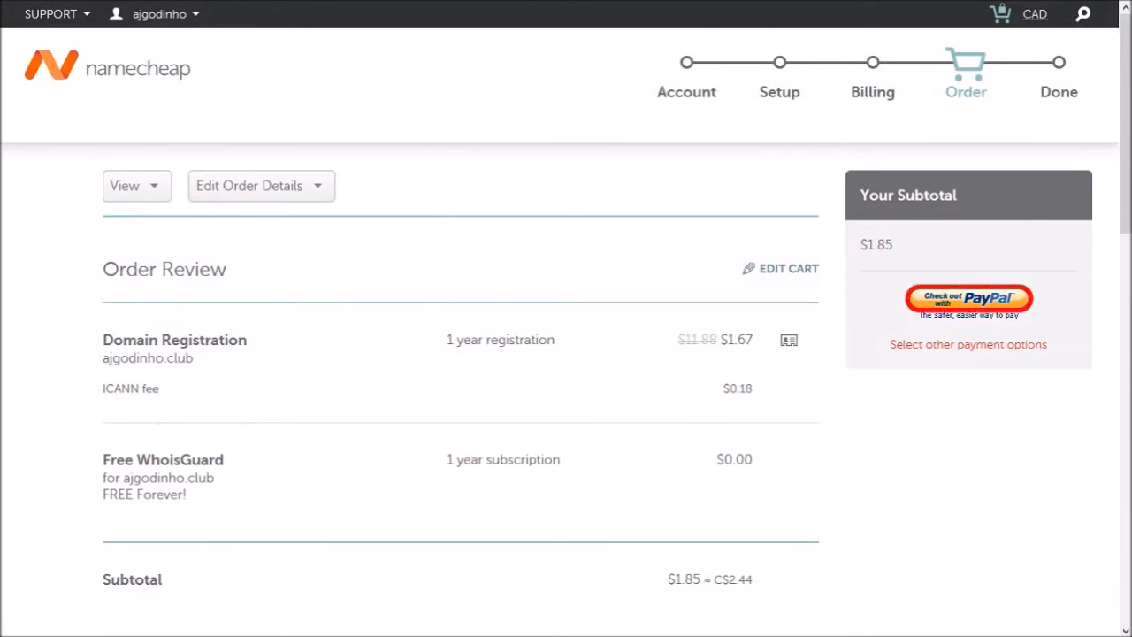
left_click(967, 298)
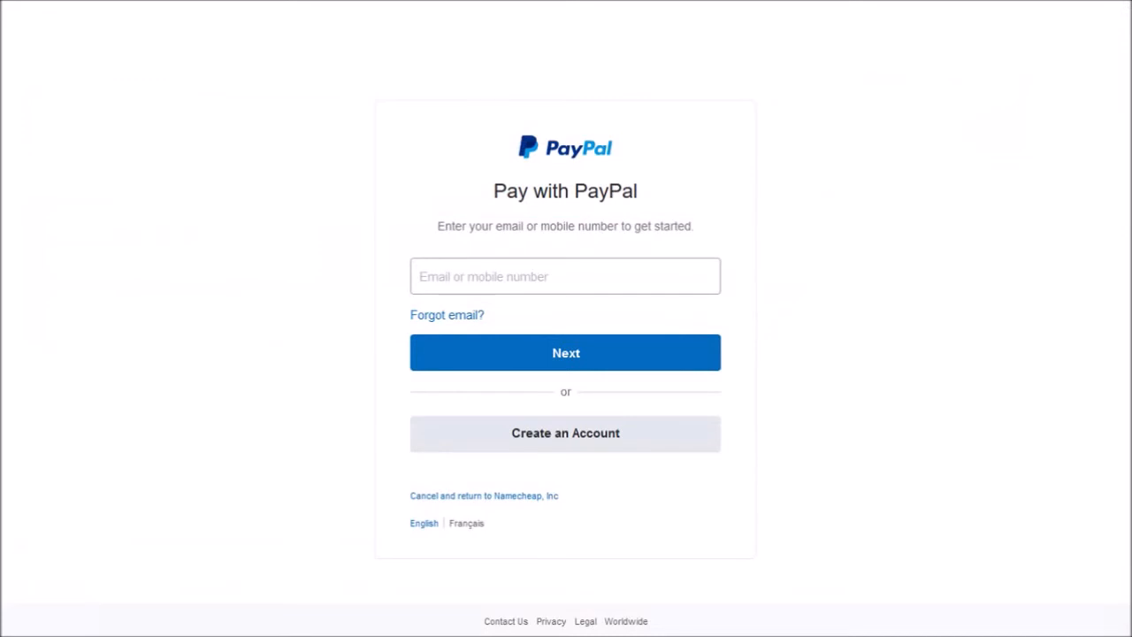
Step: Log in to PayPal and pay $1.85 from the USD PayPal balance
left_click(565, 276)
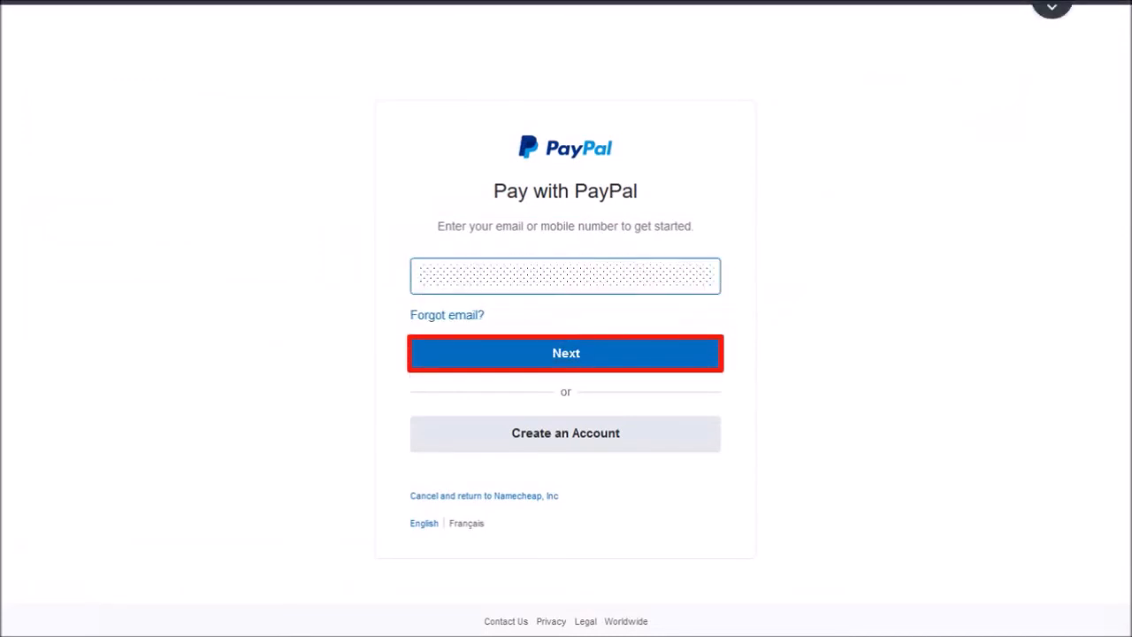
left_click(565, 353)
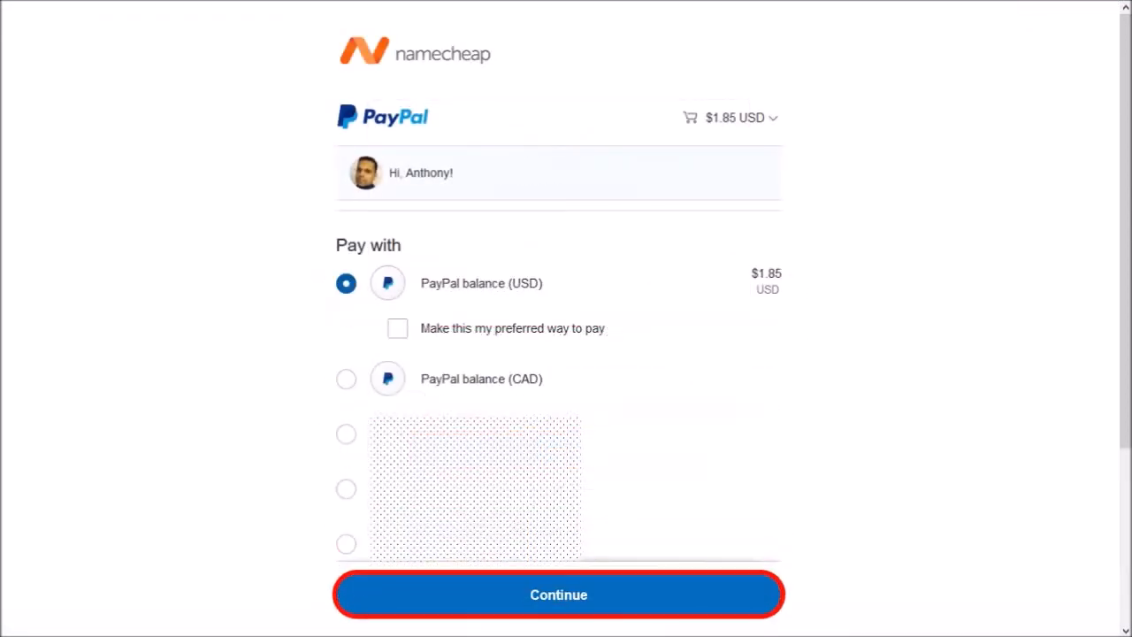
left_click(559, 595)
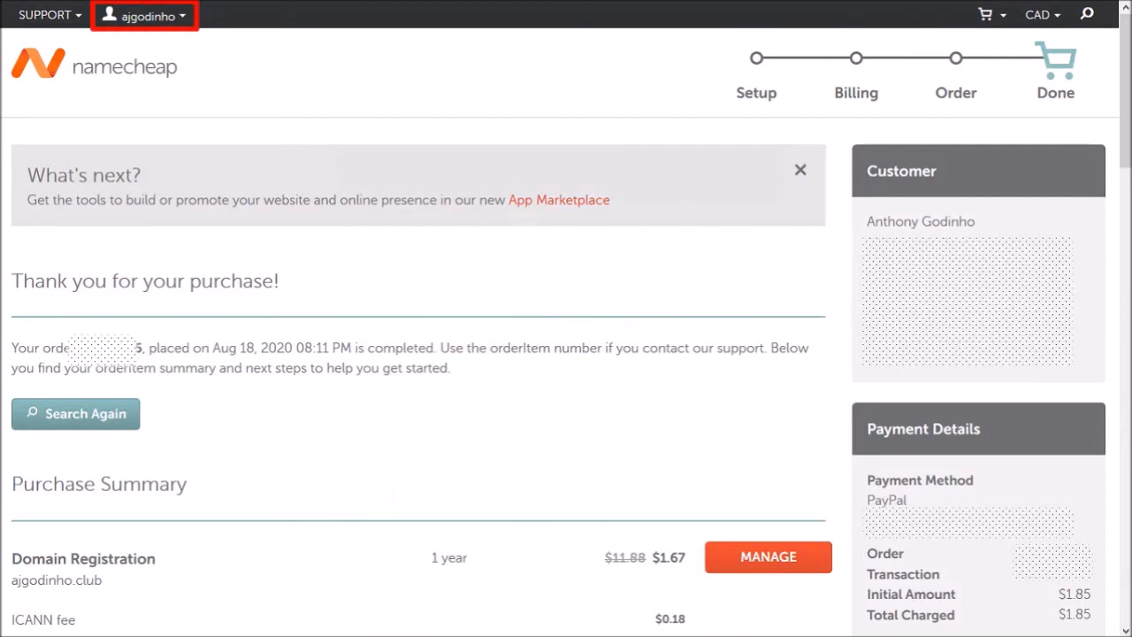
Step: Go to the Dashboard, then follow the Gmail verification link for ajgodinho.club's registrant email
left_click(144, 15)
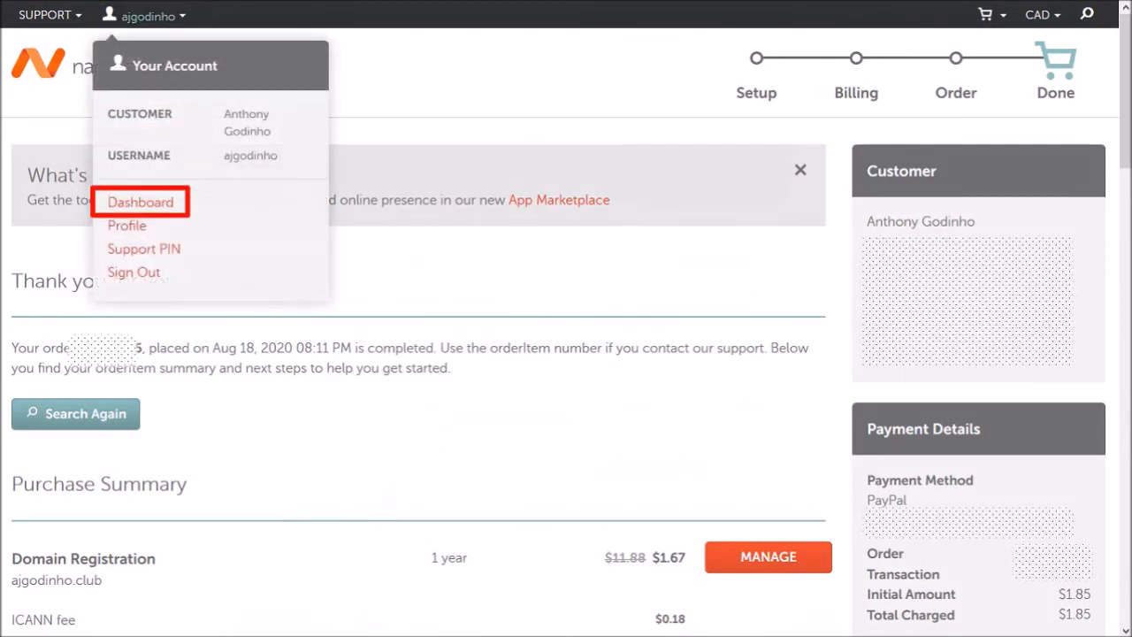
left_click(139, 202)
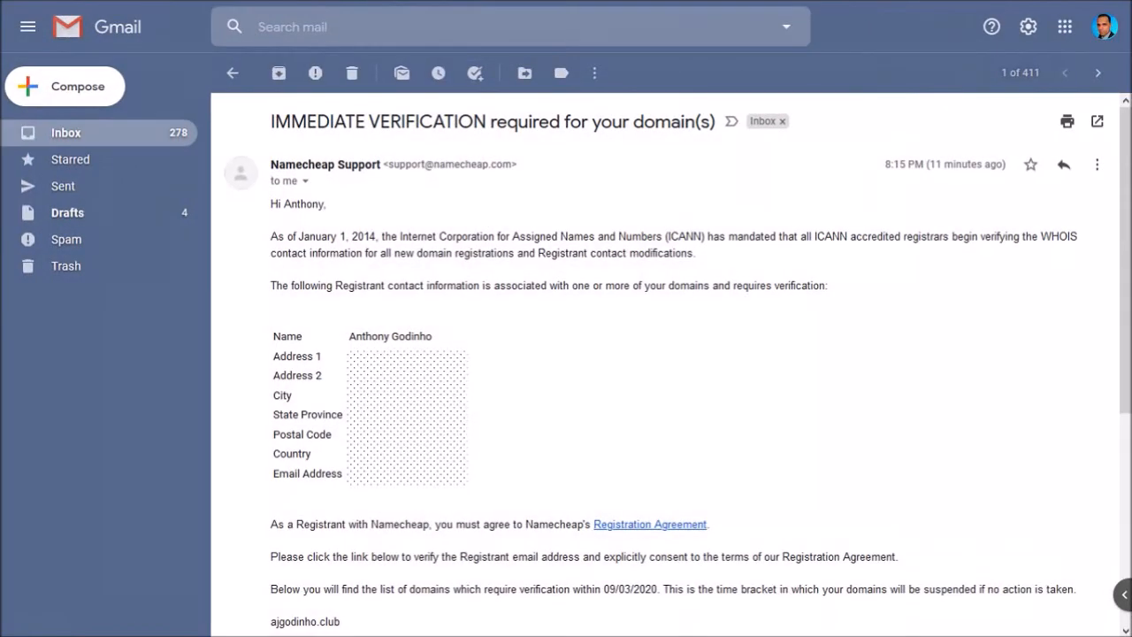
scroll("down", 3)
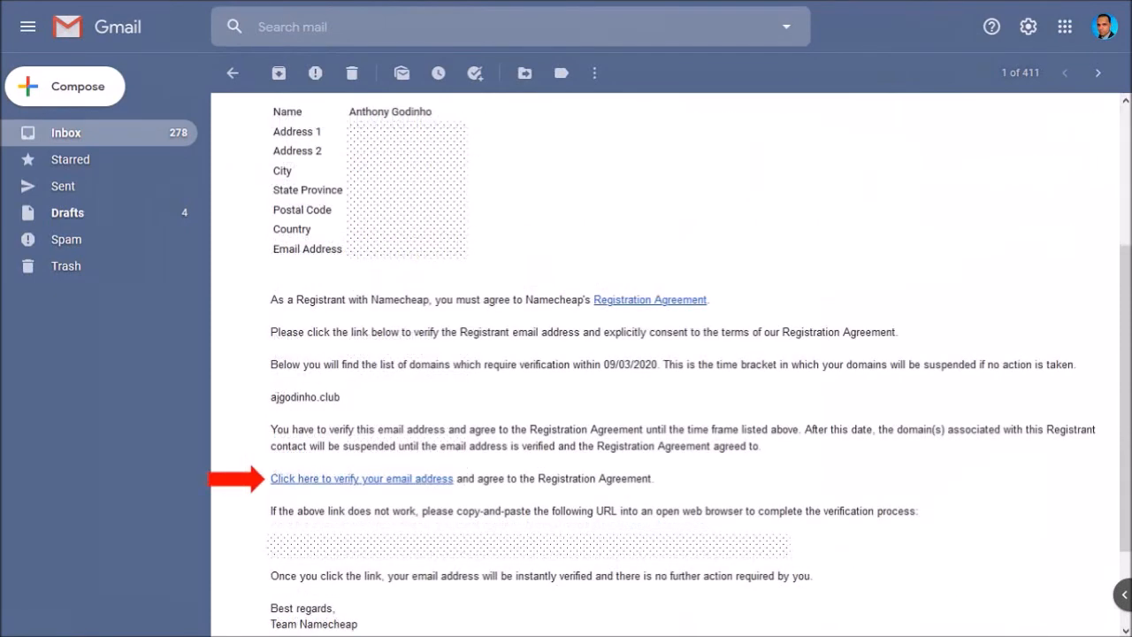
left_click(361, 478)
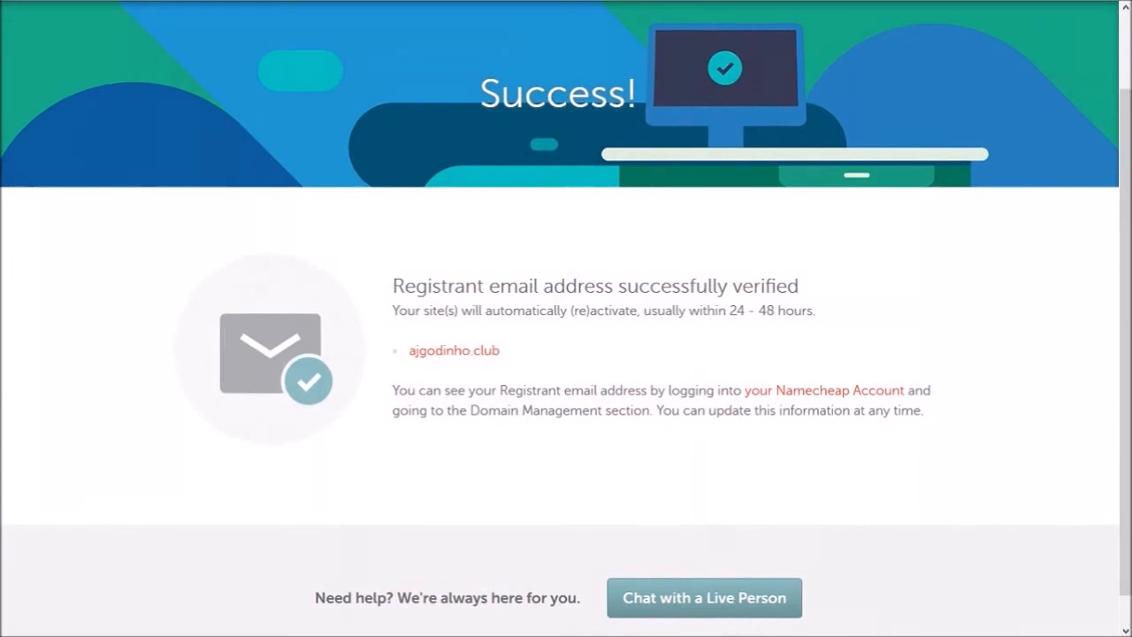